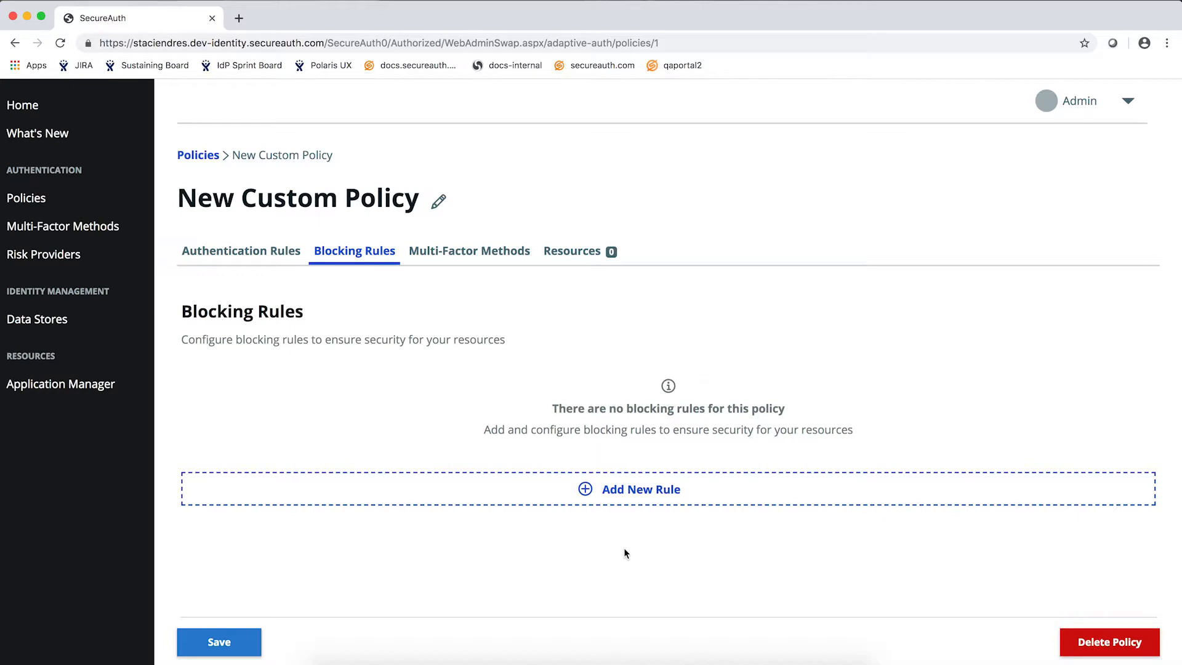
Add a Group blocking rule with condition 'is not' admins and save it
left_click(640, 489)
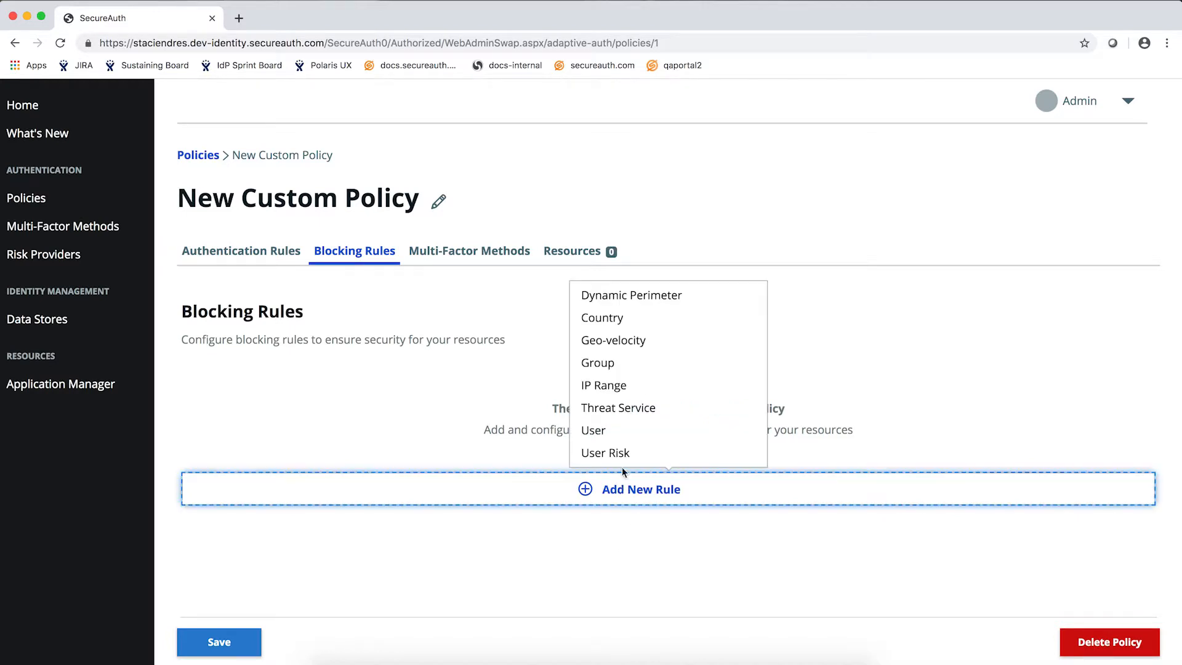
left_click(594, 430)
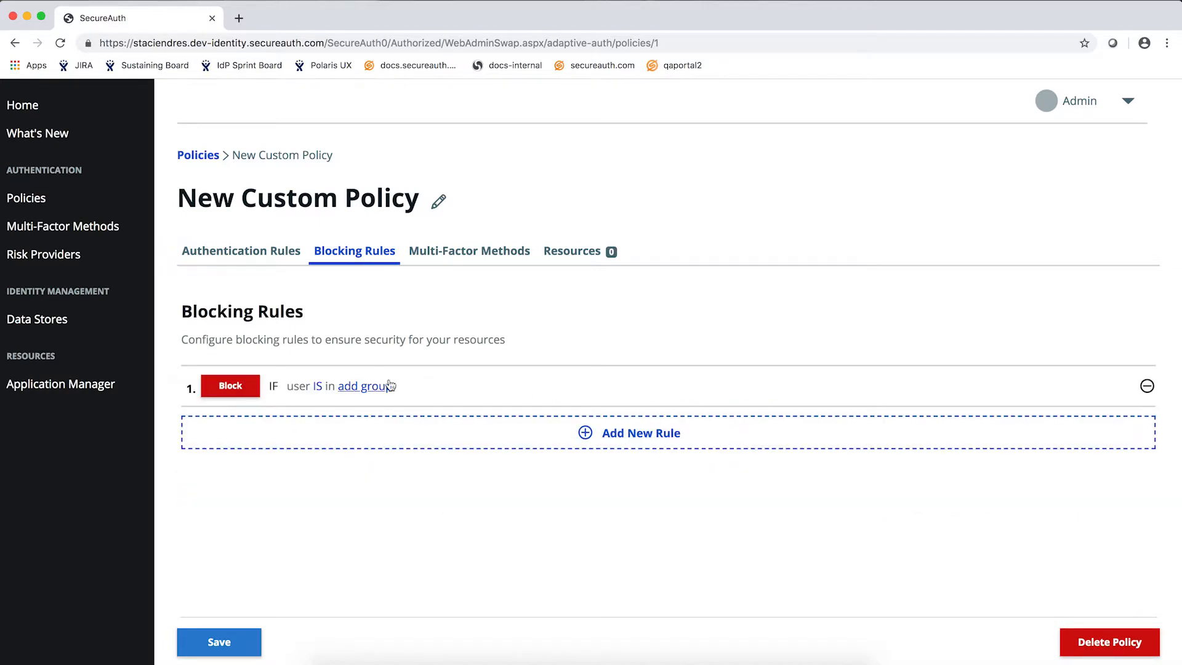
left_click(364, 386)
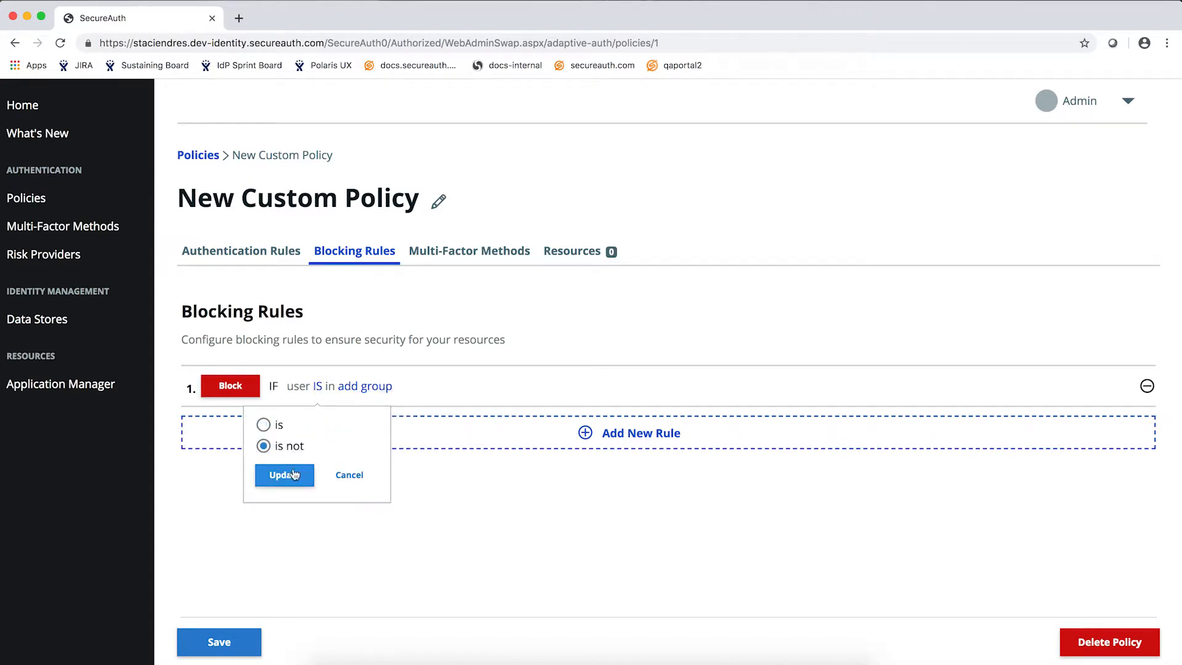
left_click(284, 475)
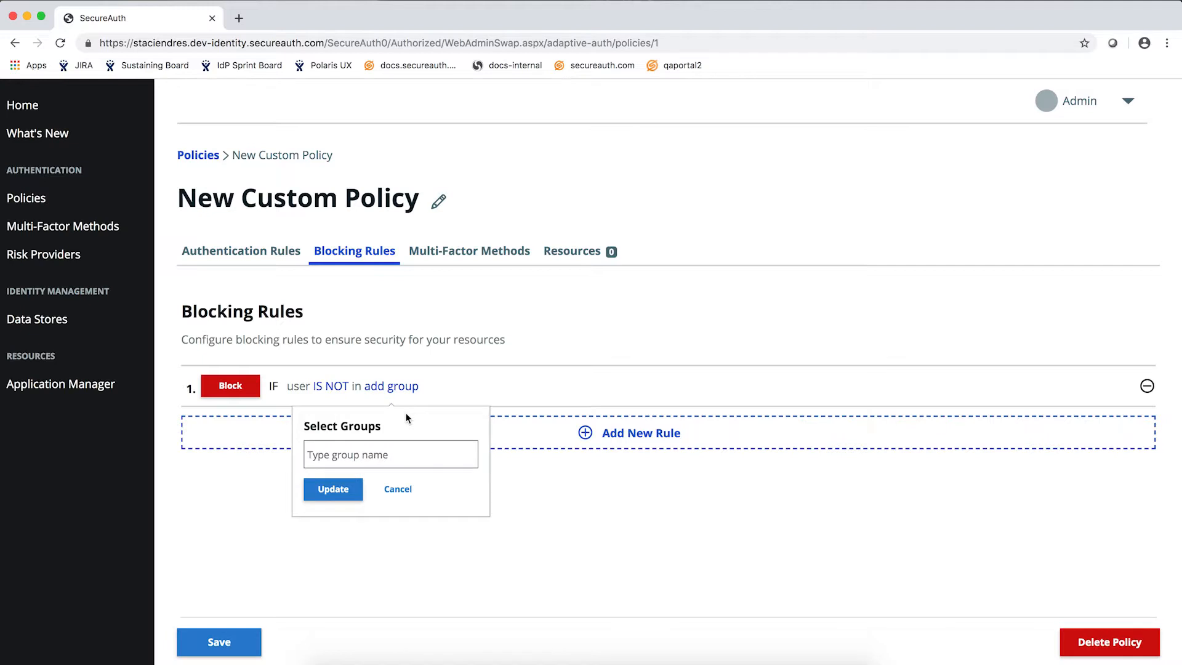
type("admin")
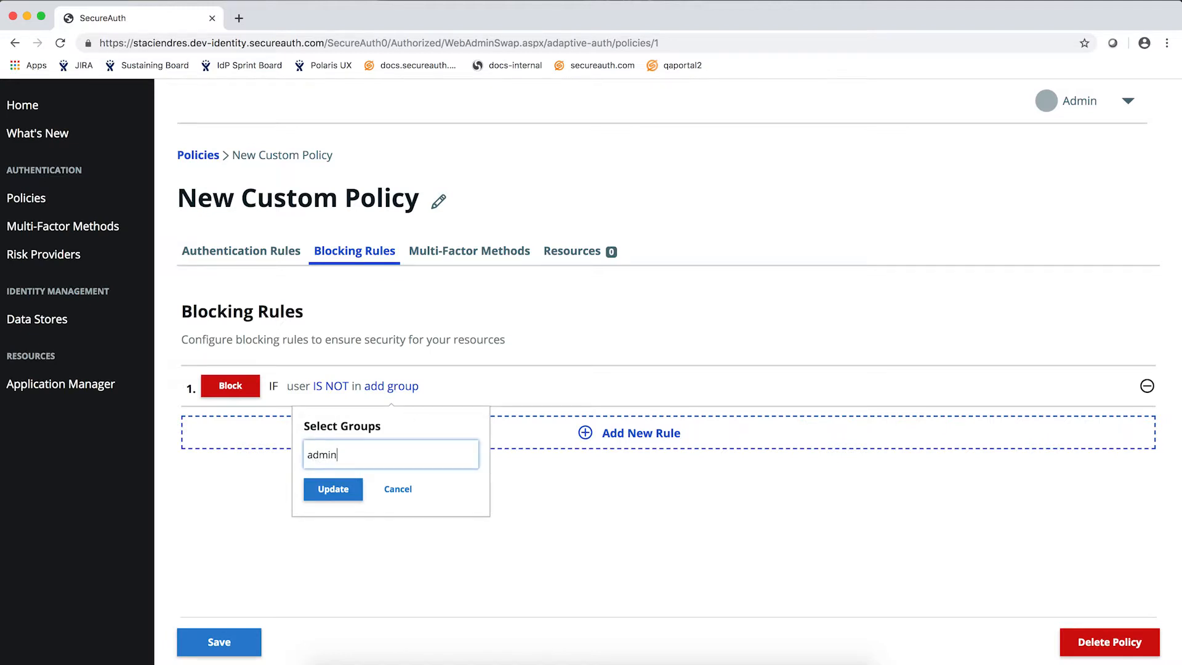
left_click(332, 489)
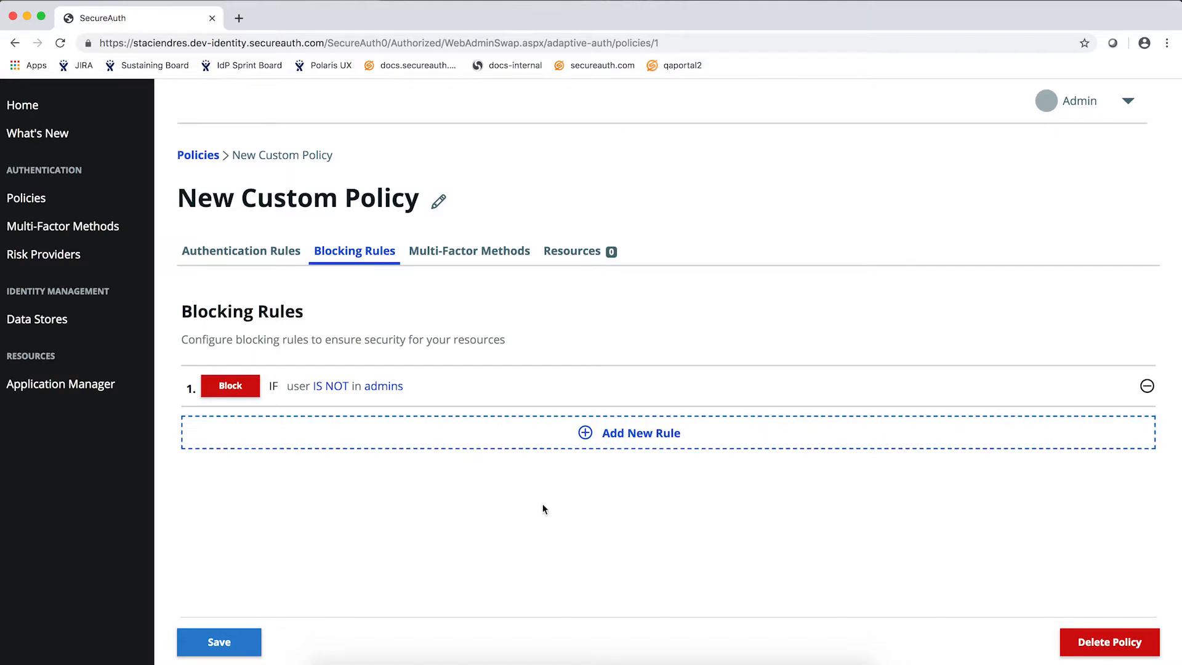
mouse_move(233, 625)
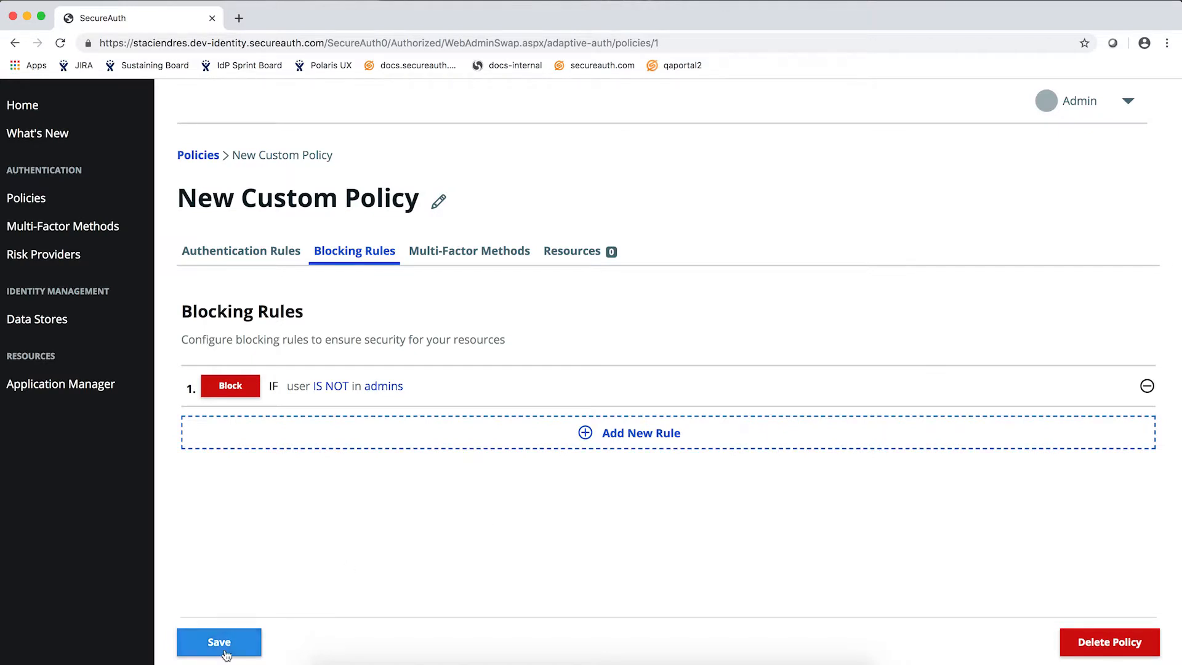
left_click(219, 642)
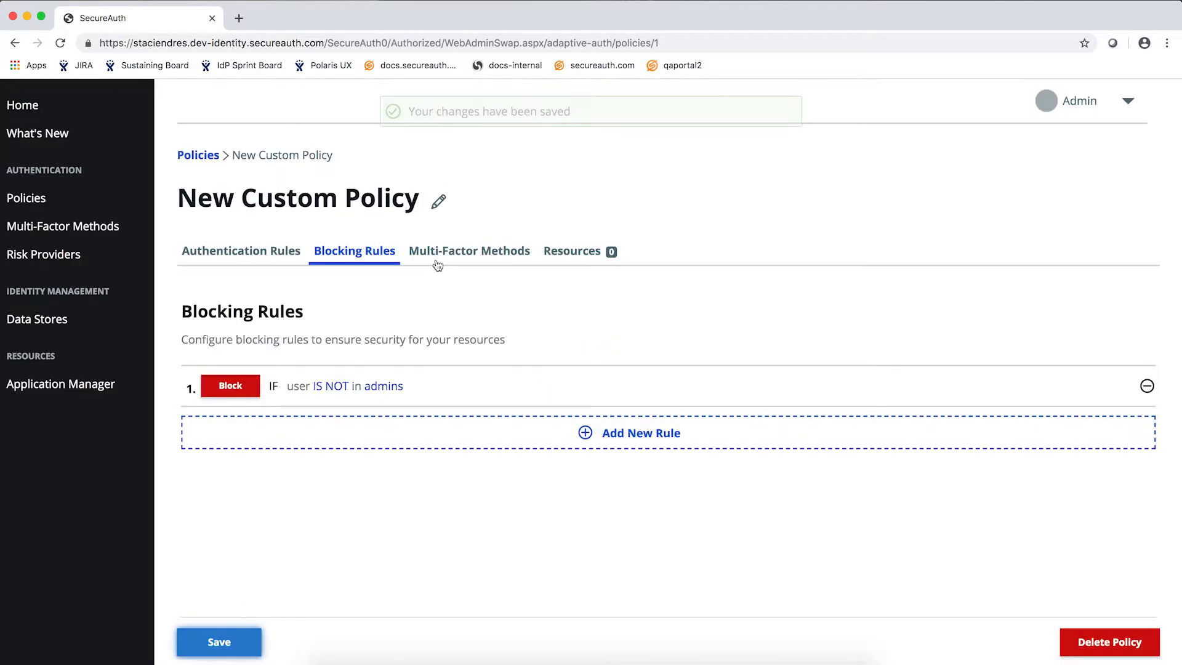
Choose the Username | MFA Method | Password login workflow in Multi-Factor Methods
left_click(469, 250)
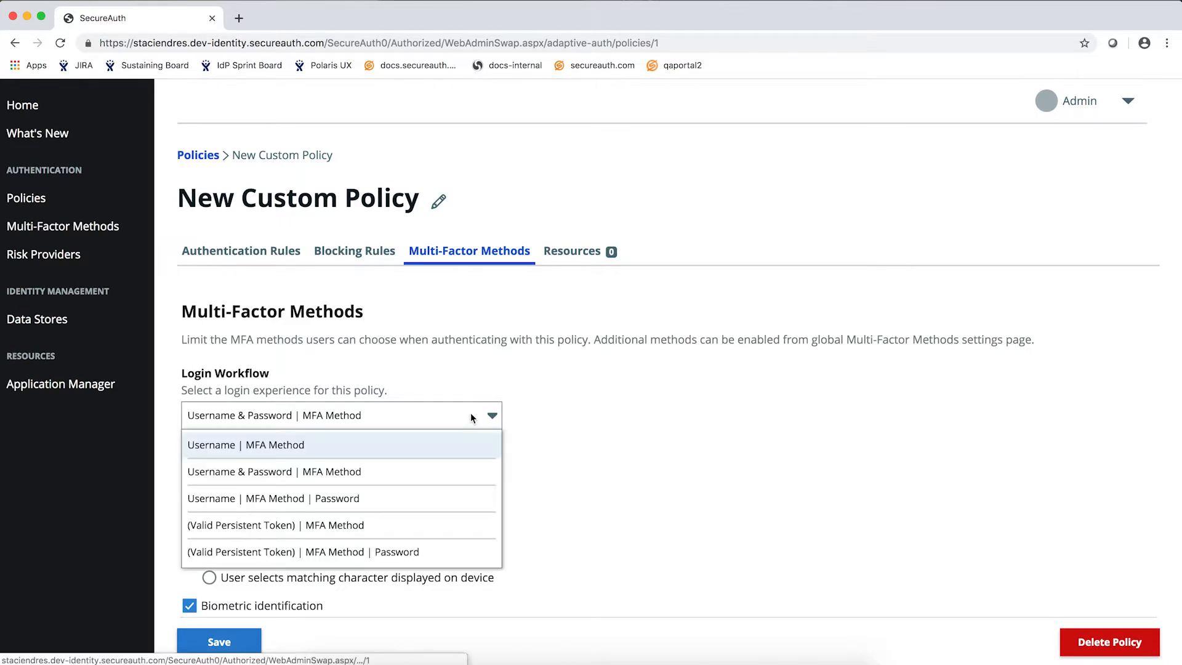
mouse_move(426, 498)
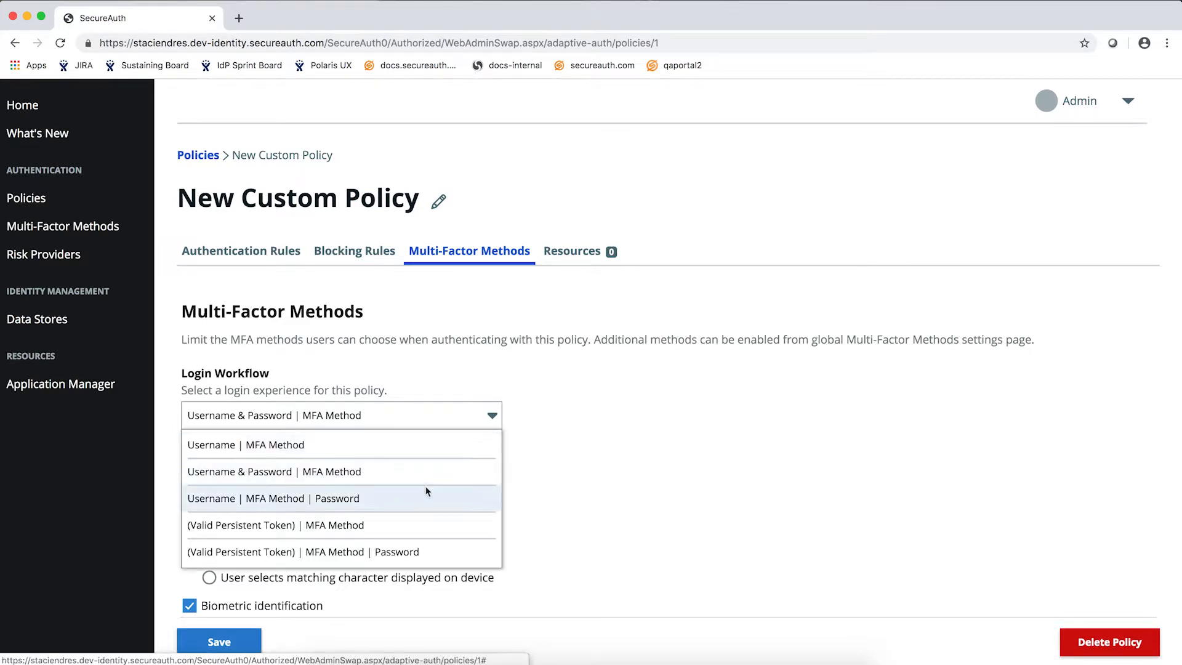
left_click(273, 499)
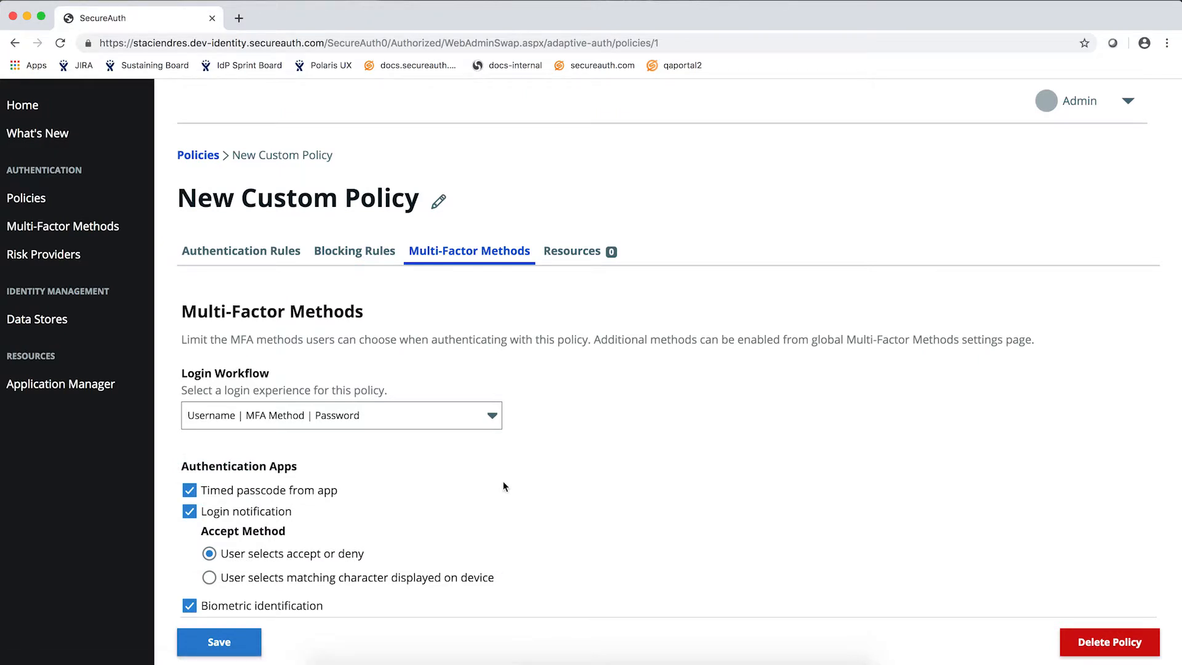
scroll("down", 3)
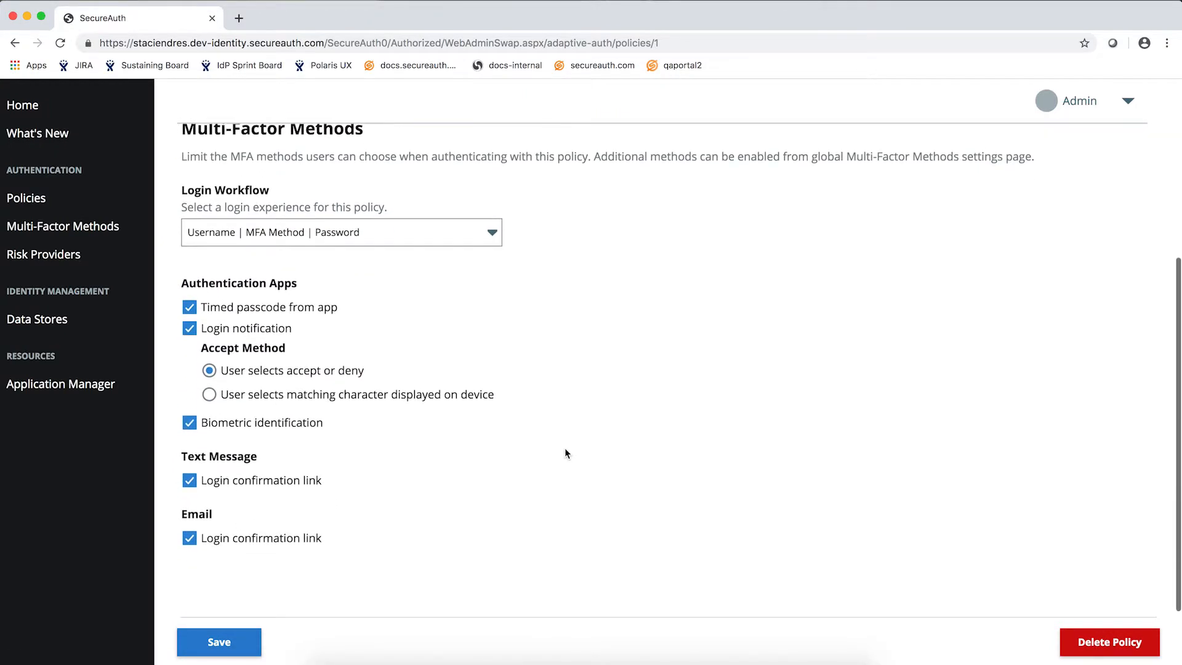
scroll("down", 3)
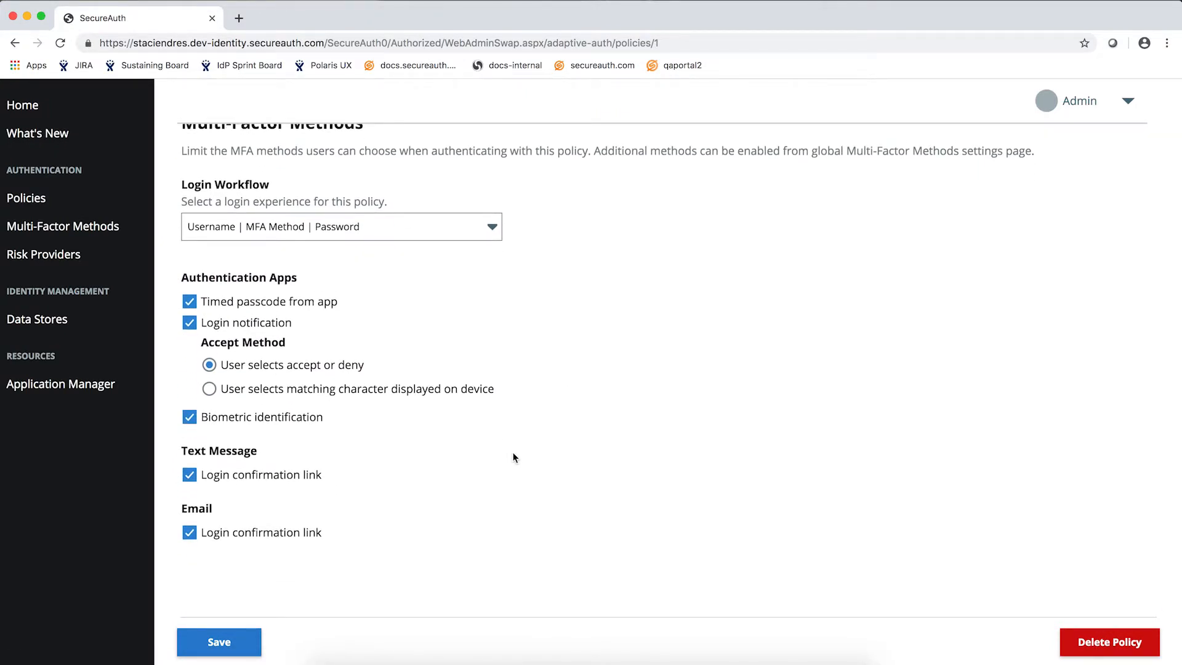
mouse_move(513, 455)
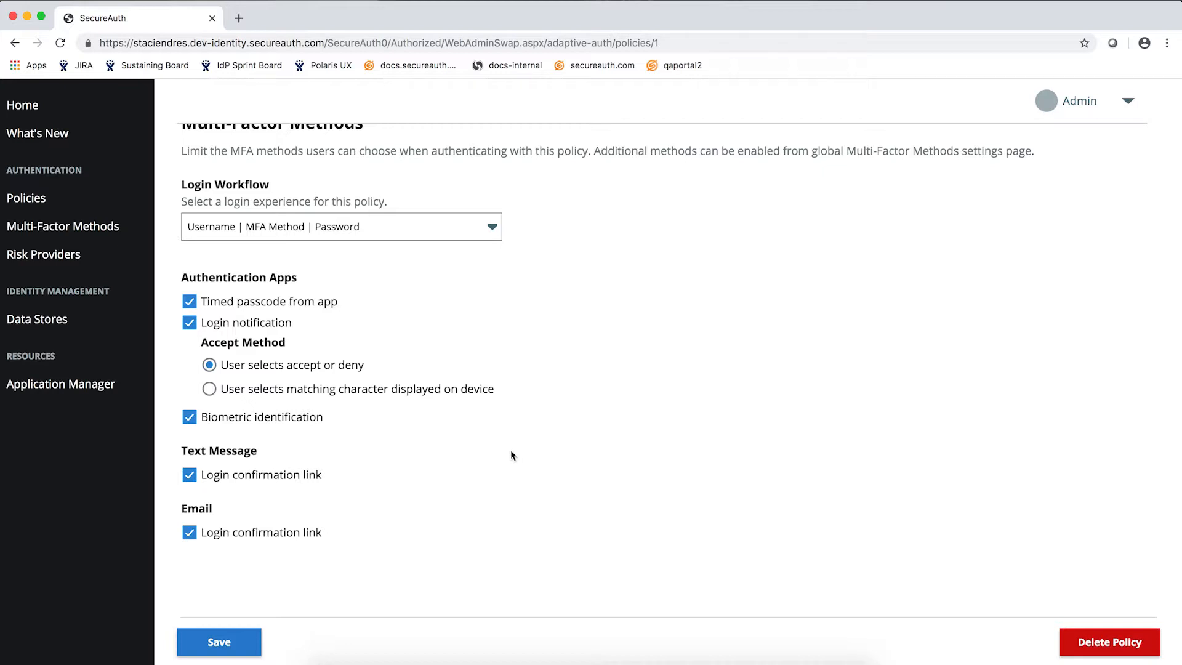
mouse_move(511, 458)
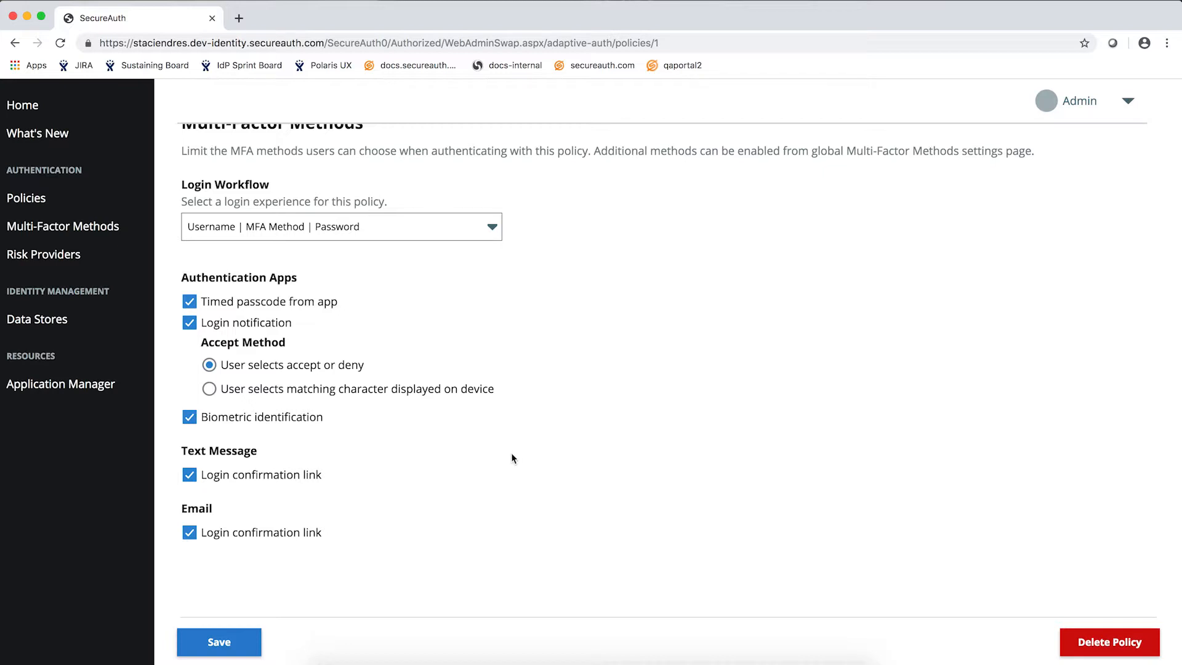
mouse_move(399, 515)
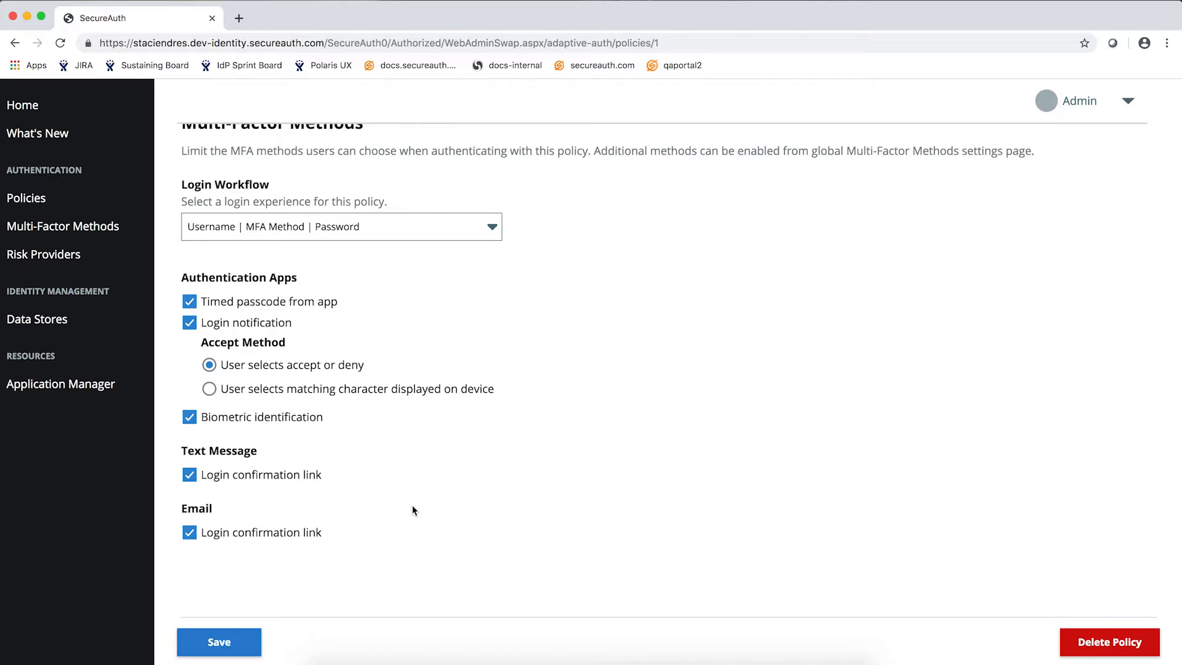
mouse_move(421, 316)
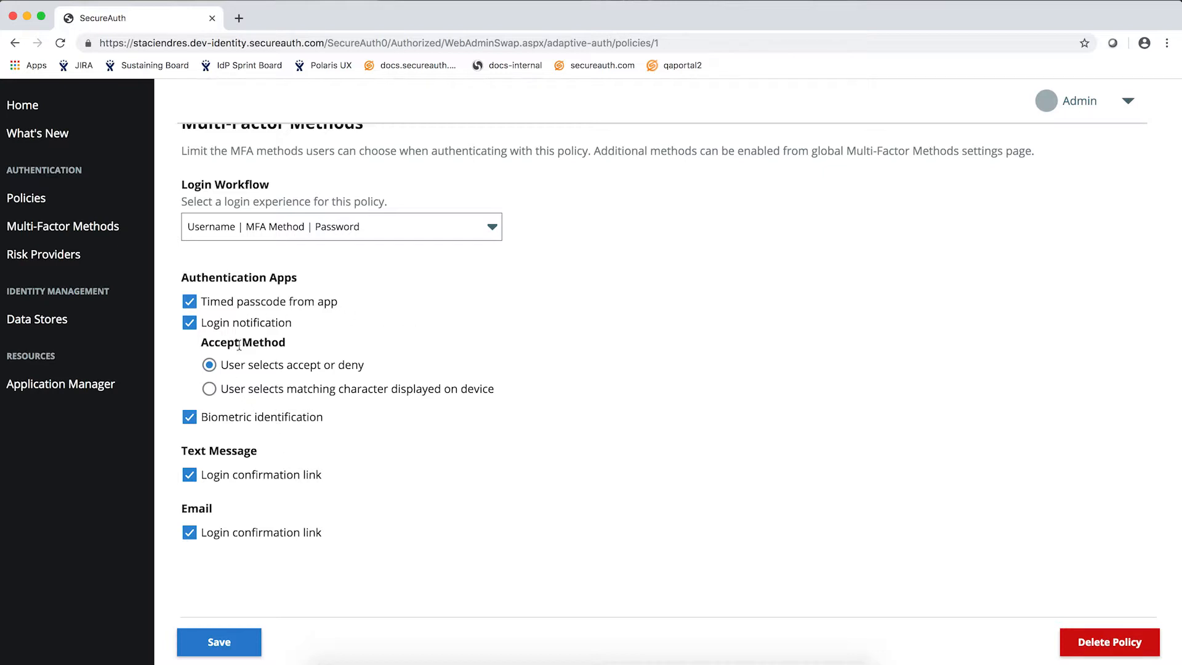
Disable text-message and email confirmation links, require matching-character login notification, and save
left_click(190, 418)
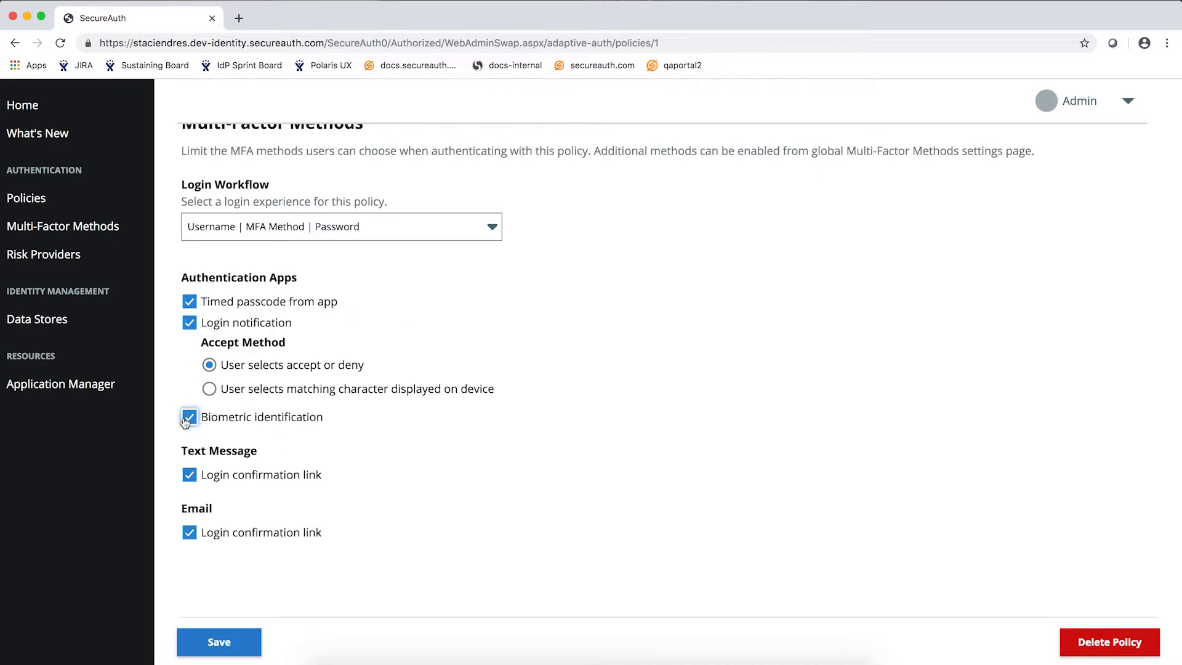
left_click(190, 301)
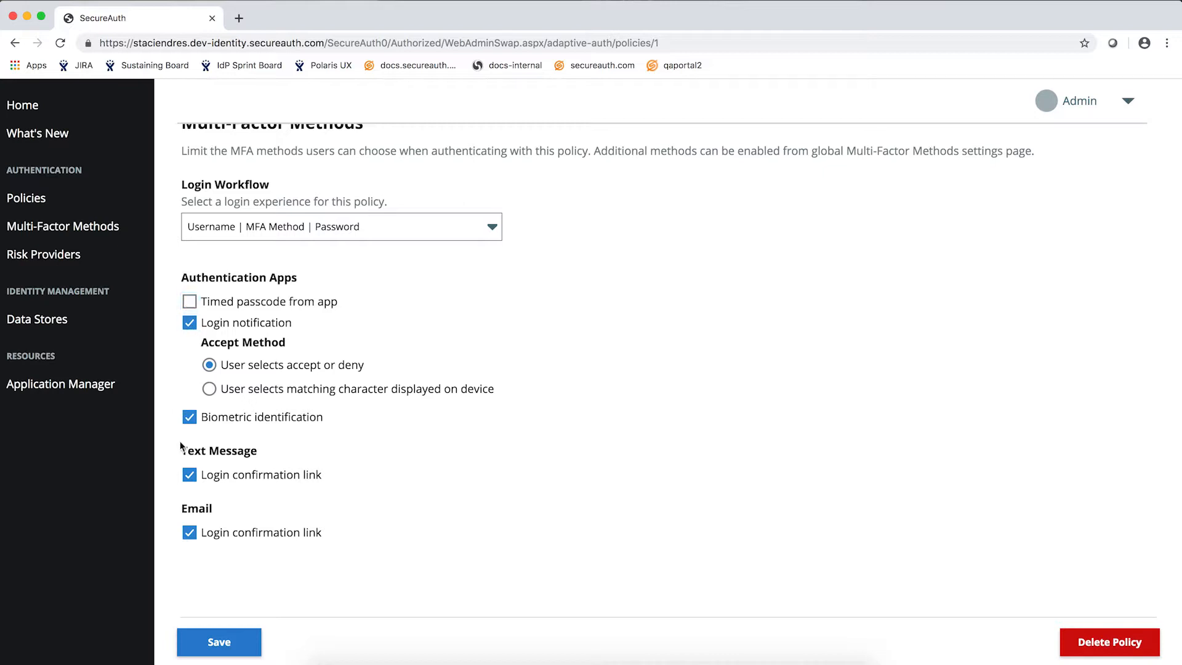
left_click(189, 474)
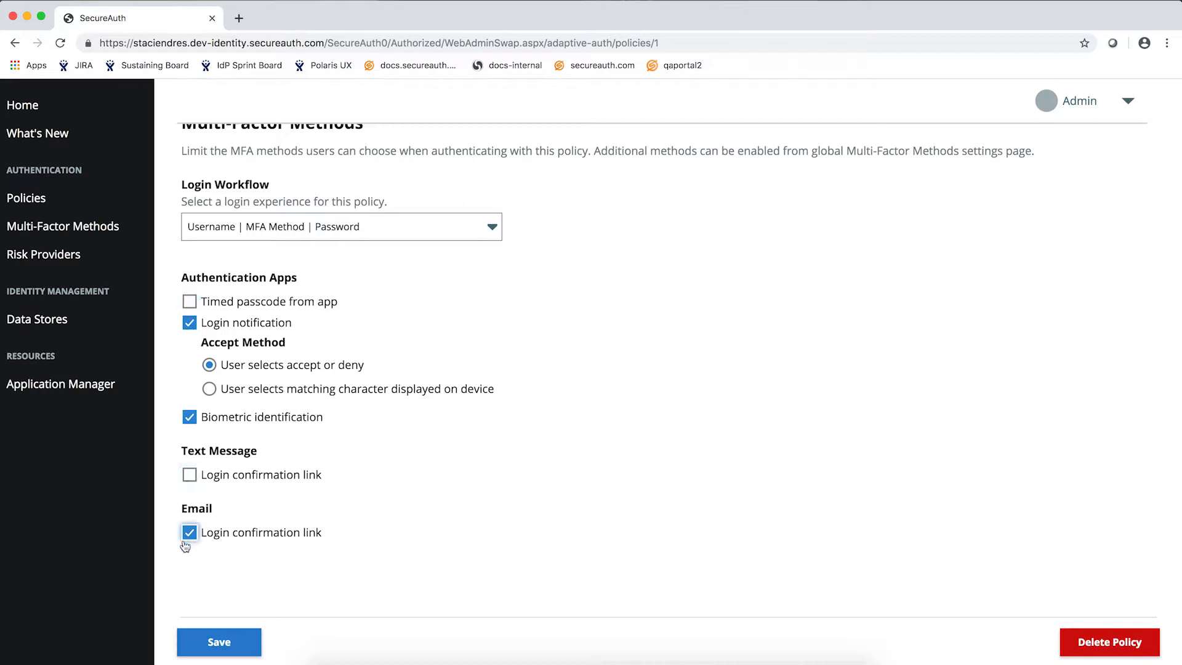
left_click(190, 532)
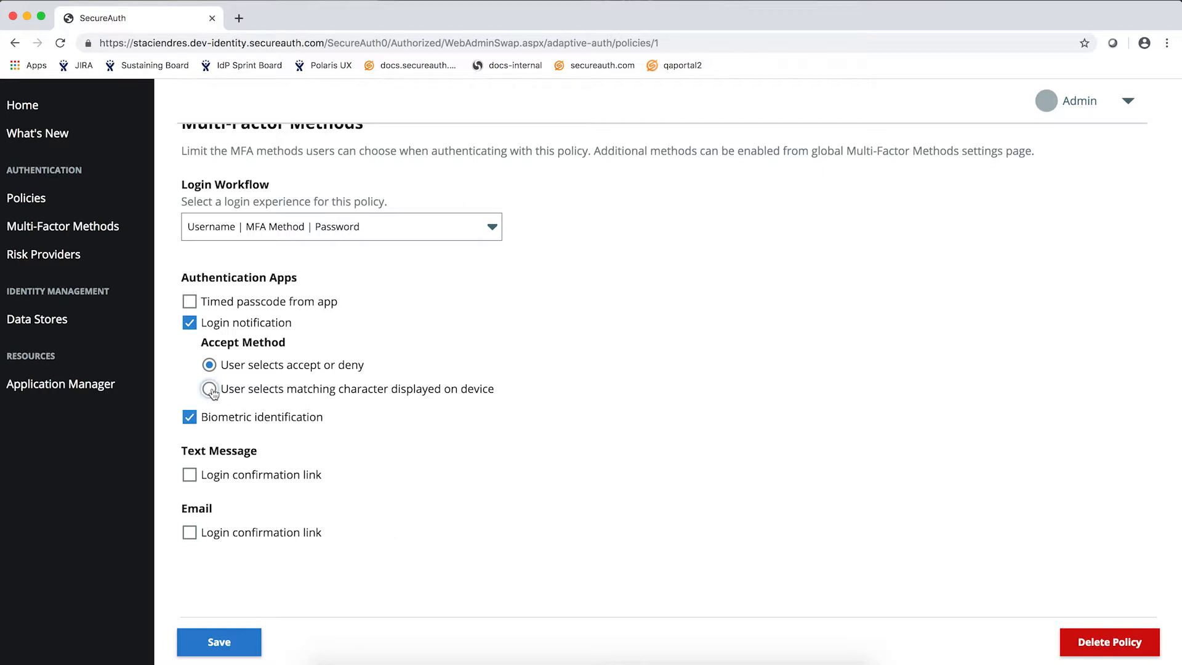
left_click(210, 388)
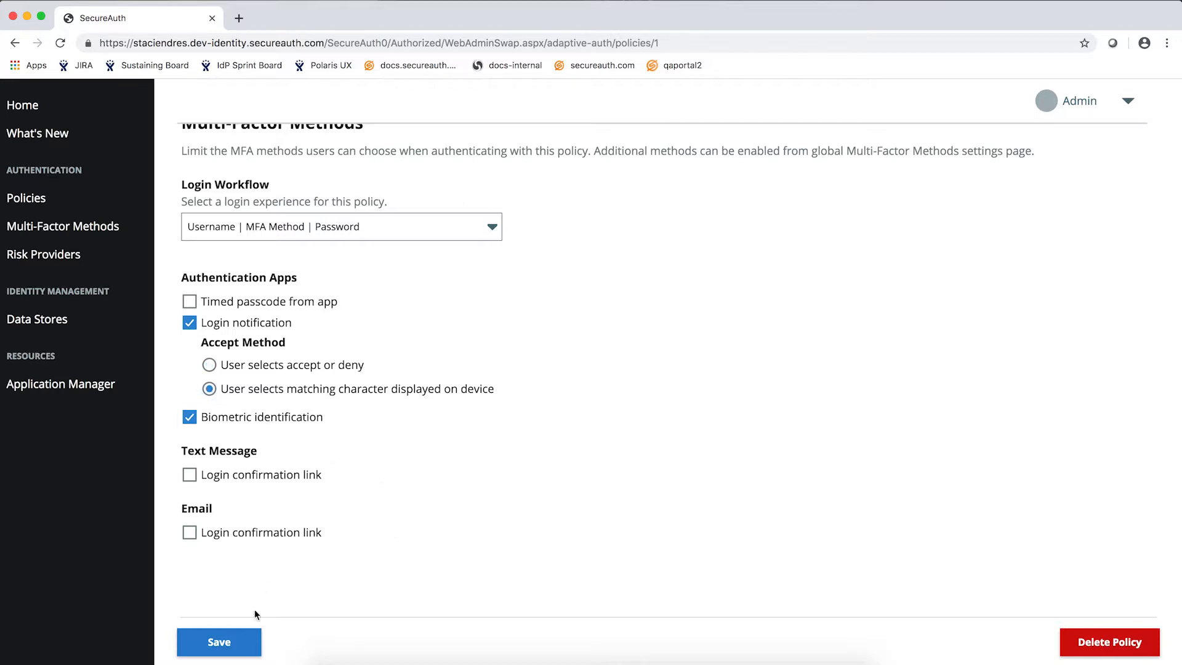
left_click(219, 641)
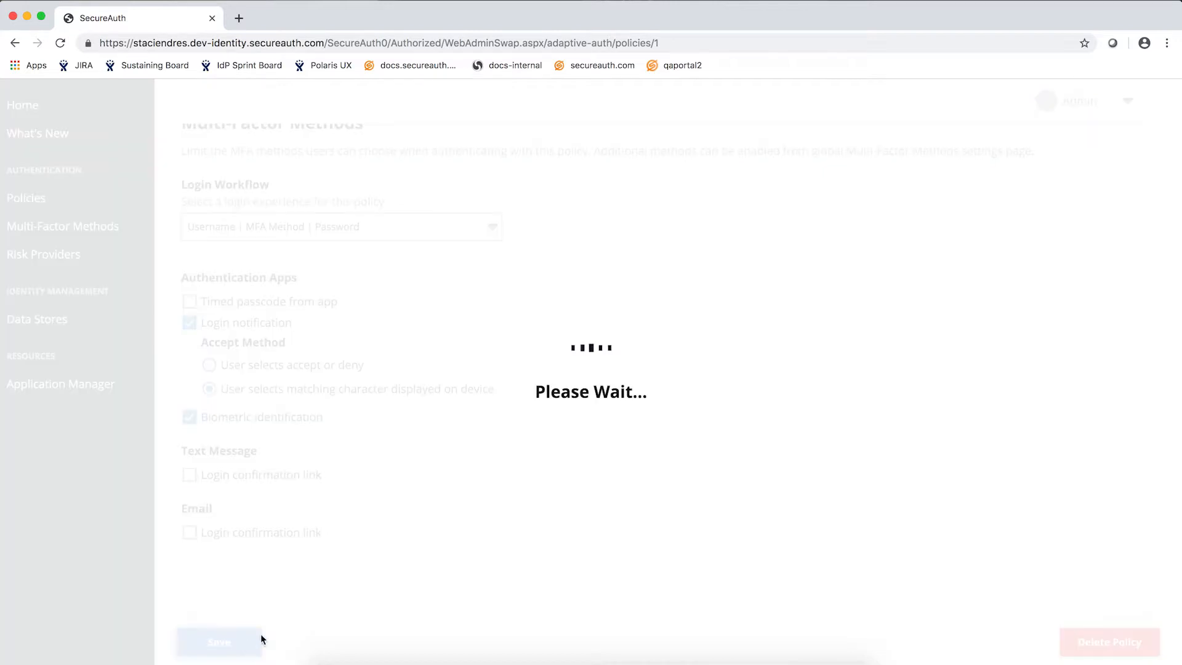
left_click(219, 642)
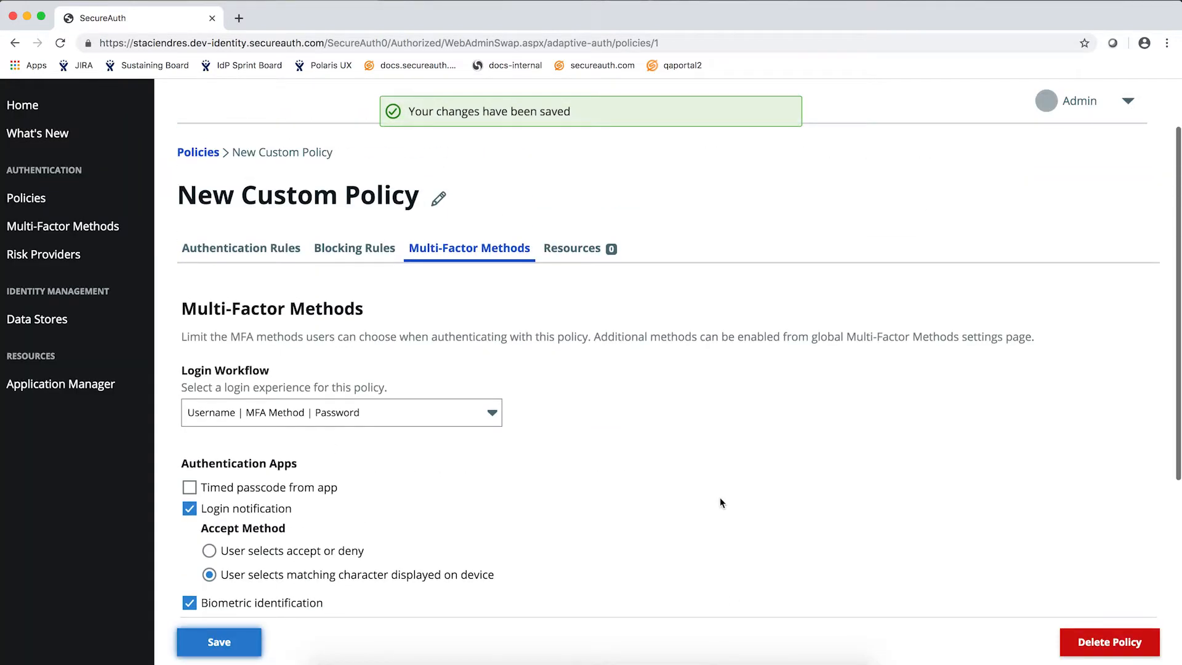
Rename New Custom Policy to Secure Policy and save the name
left_click(437, 199)
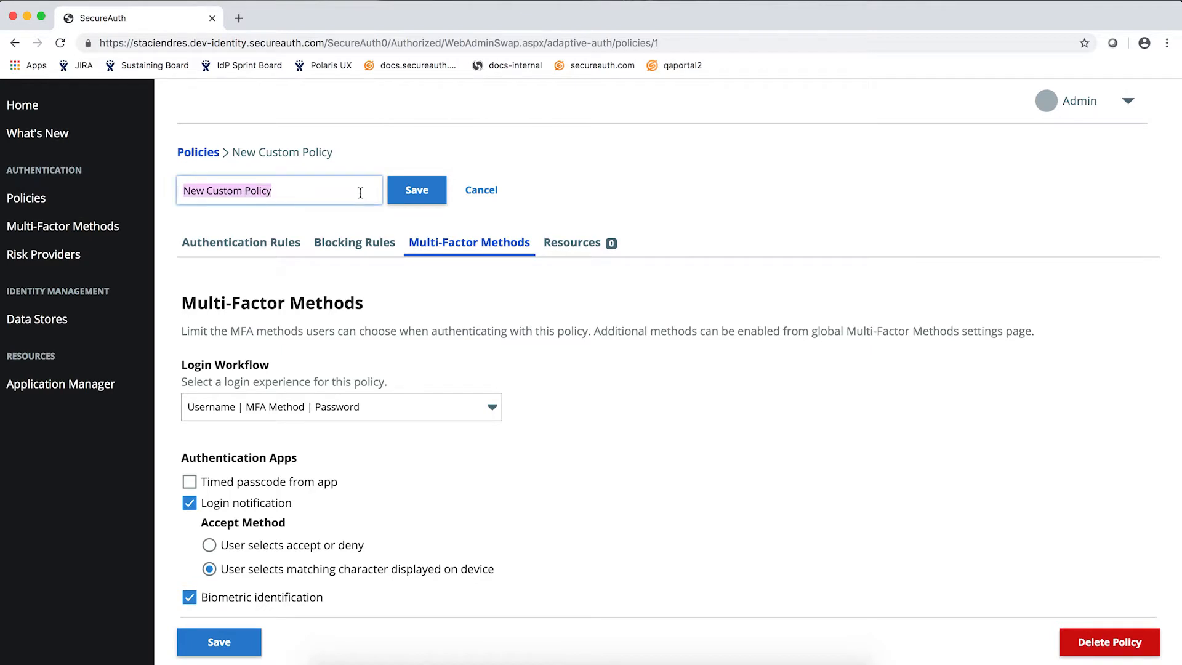
type("Secure Pol")
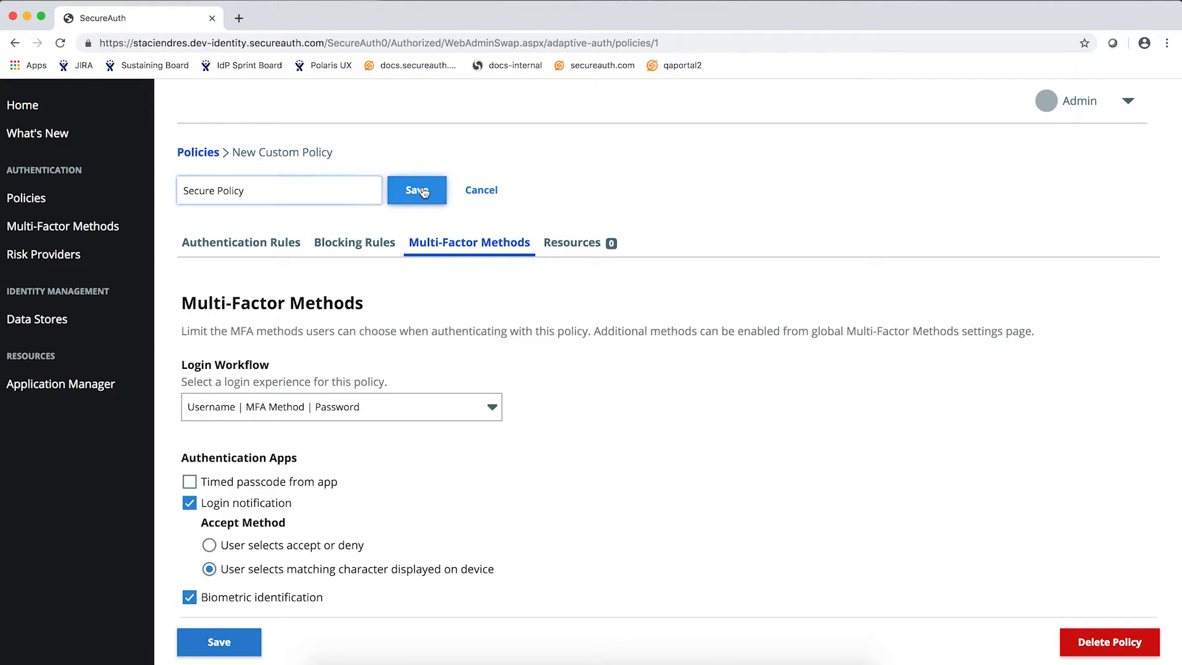
left_click(416, 190)
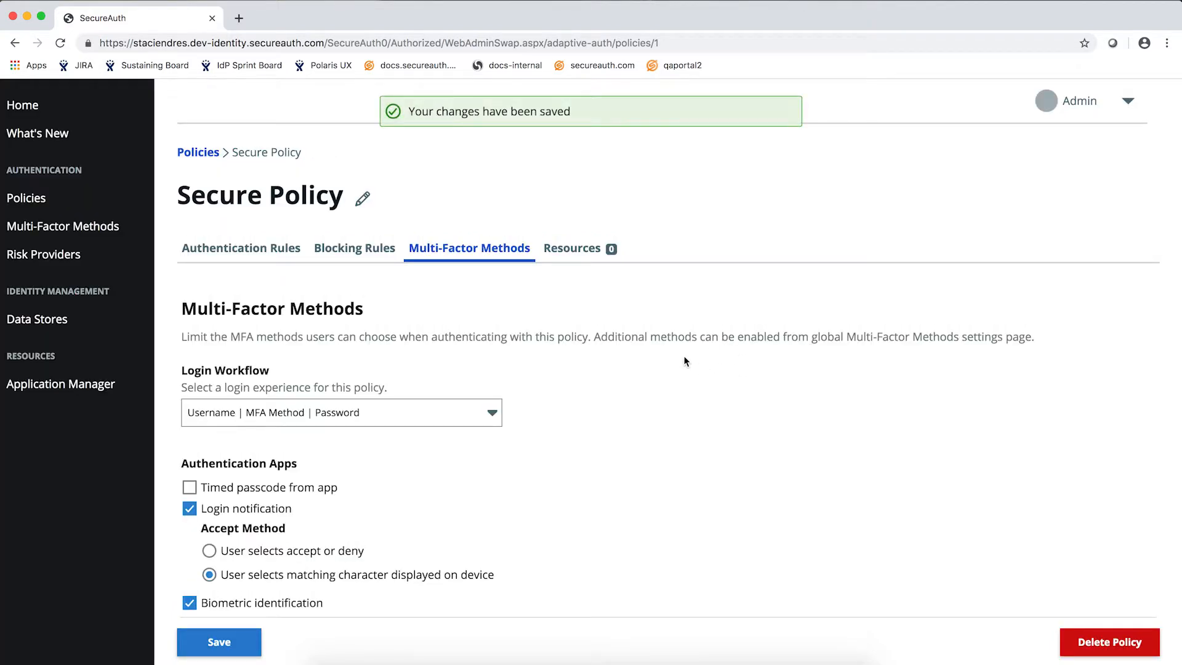
mouse_move(571, 255)
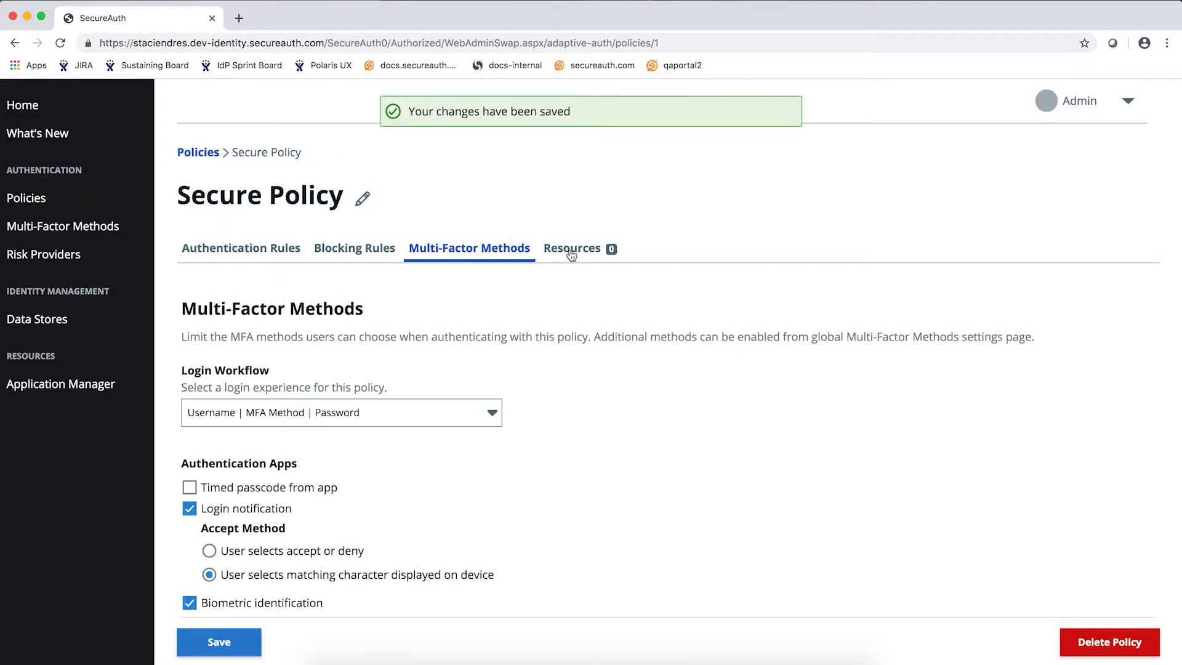
Assign Salesforce and Google Apps as the policy's resources and save
left_click(572, 251)
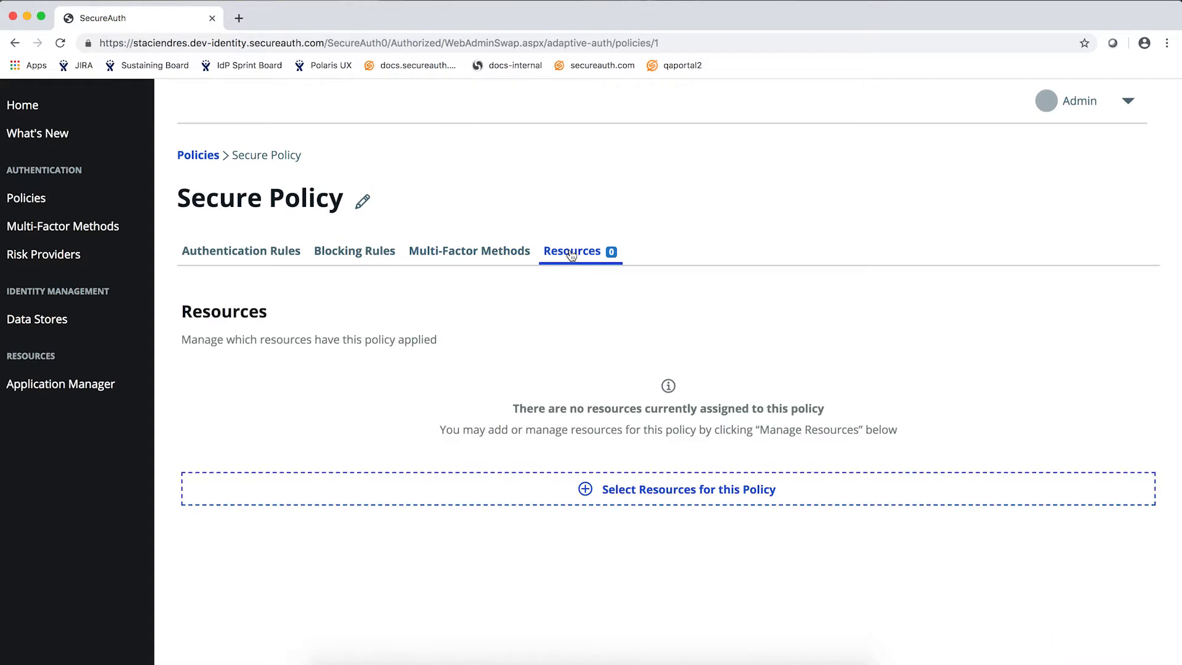
mouse_move(694, 534)
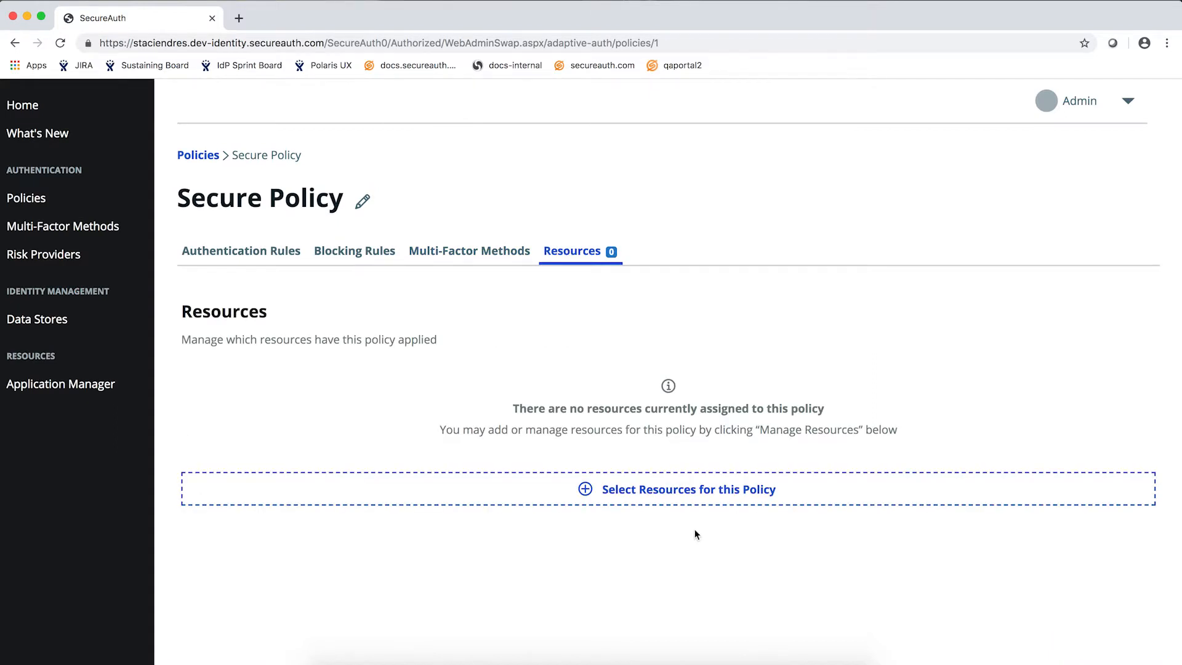
left_click(687, 489)
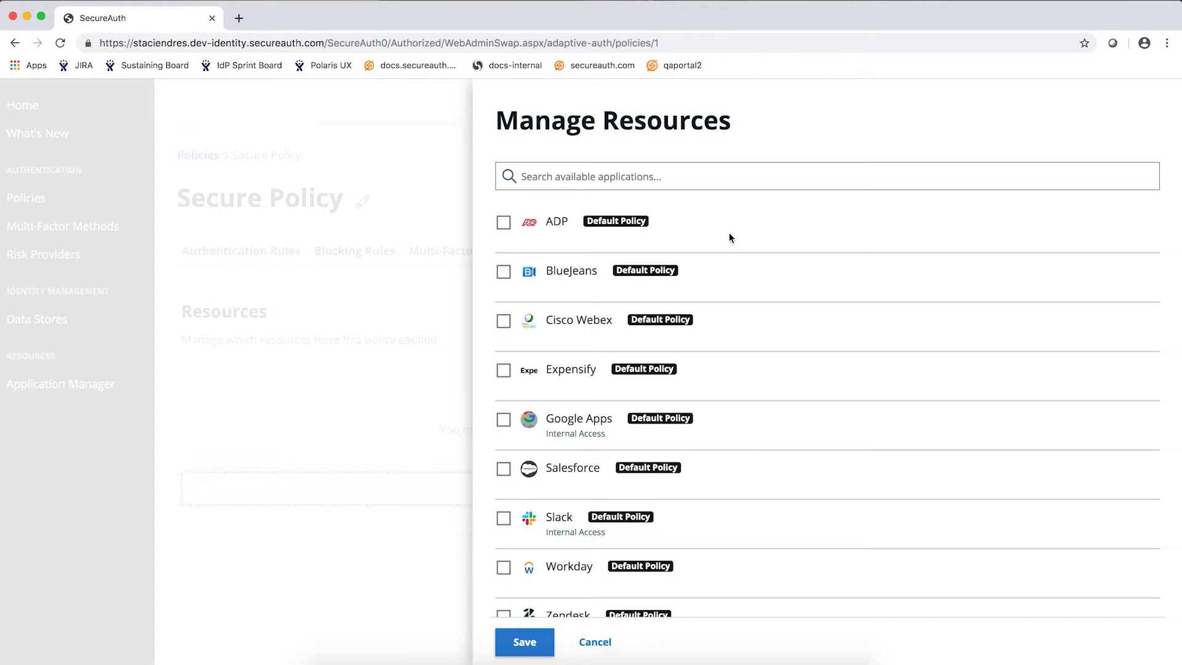
left_click(504, 469)
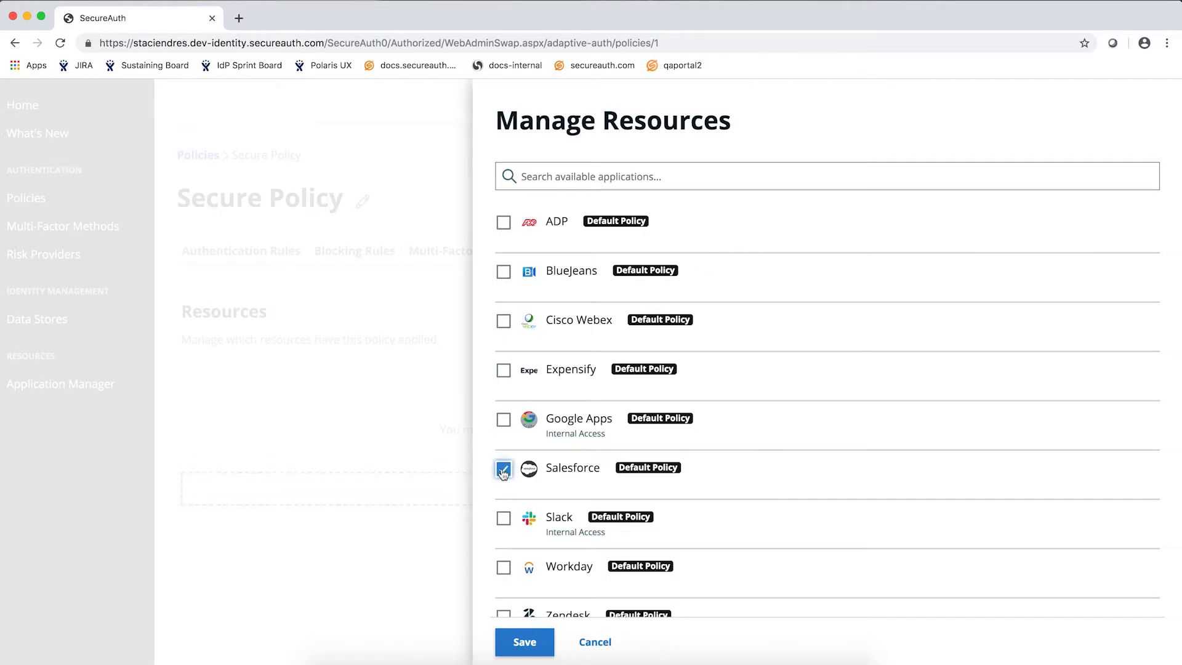
left_click(504, 419)
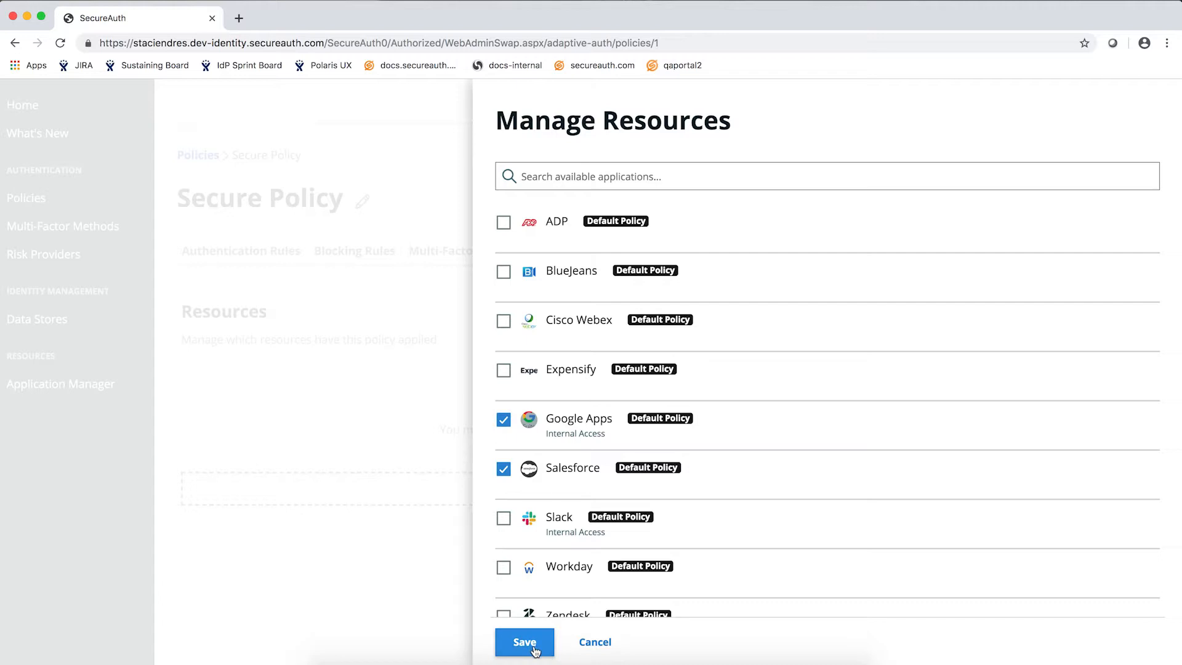
left_click(524, 641)
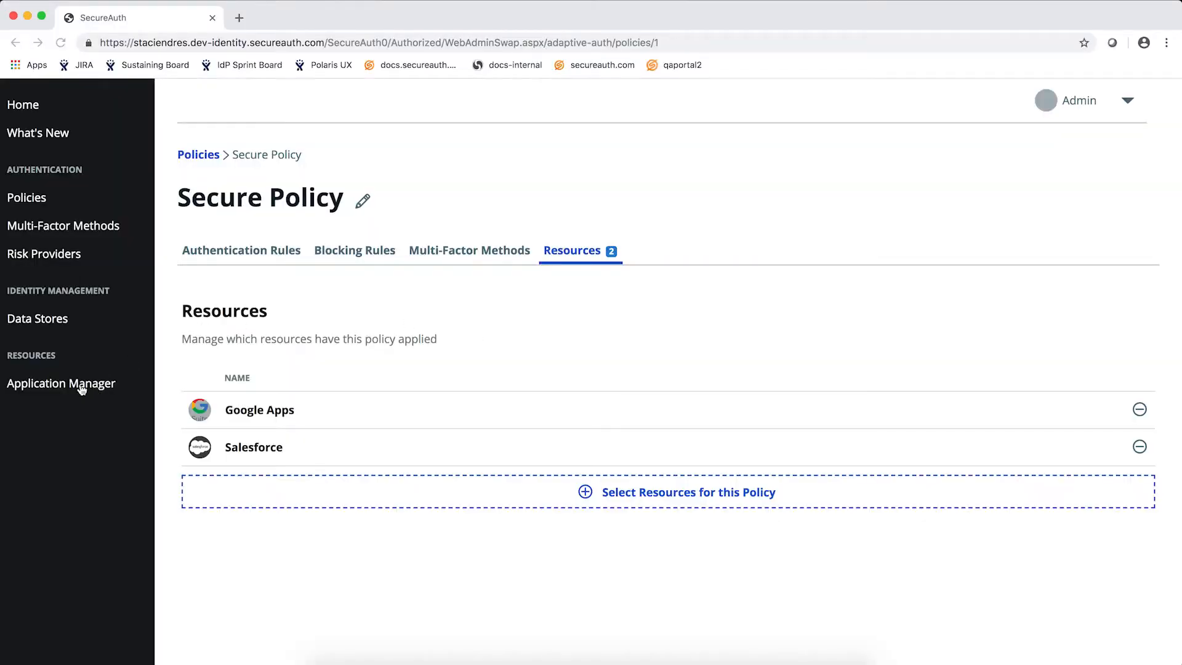
Go to Application Manager and start adding a new application from the catalogue
left_click(62, 383)
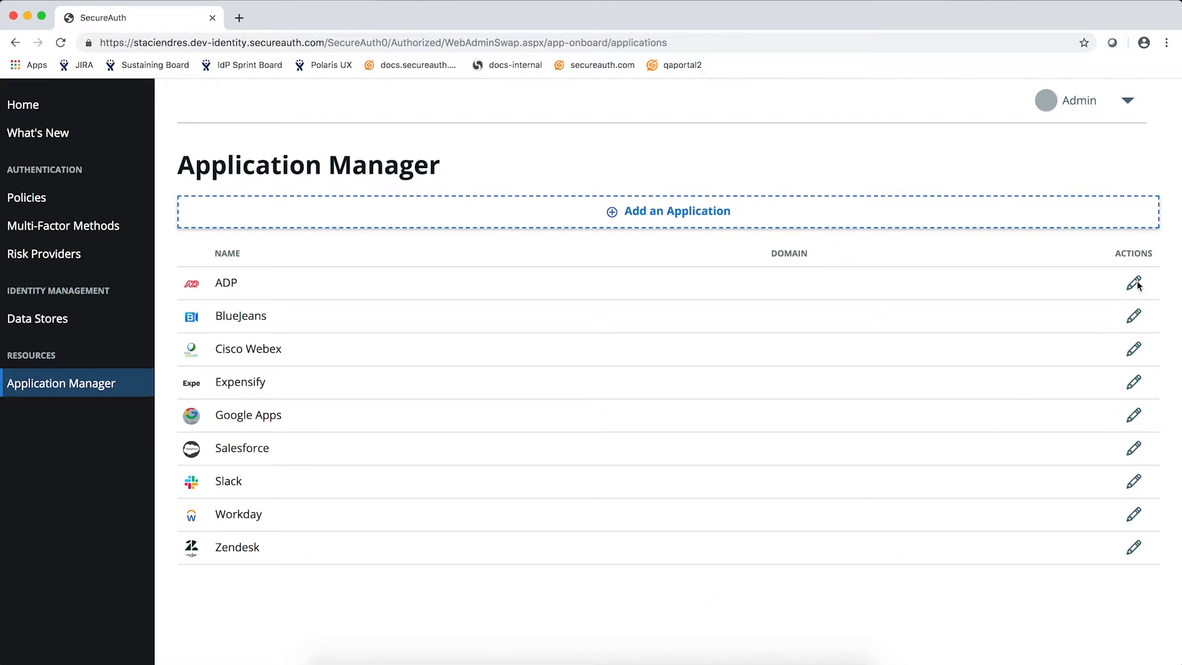
mouse_move(665, 204)
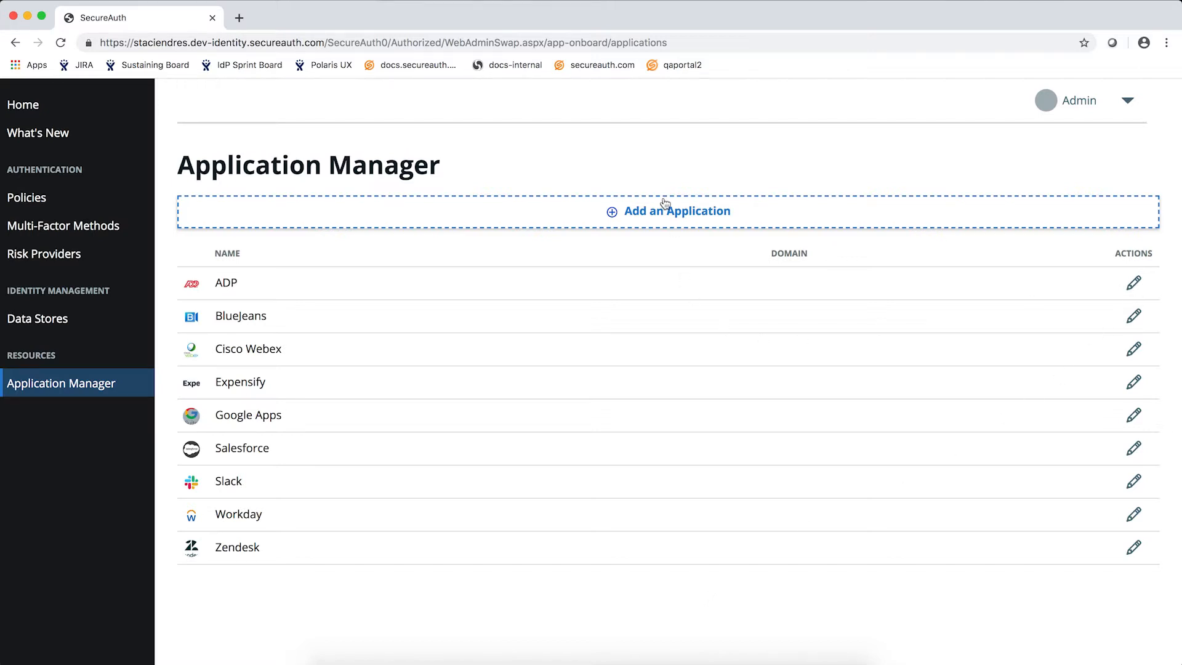
left_click(676, 210)
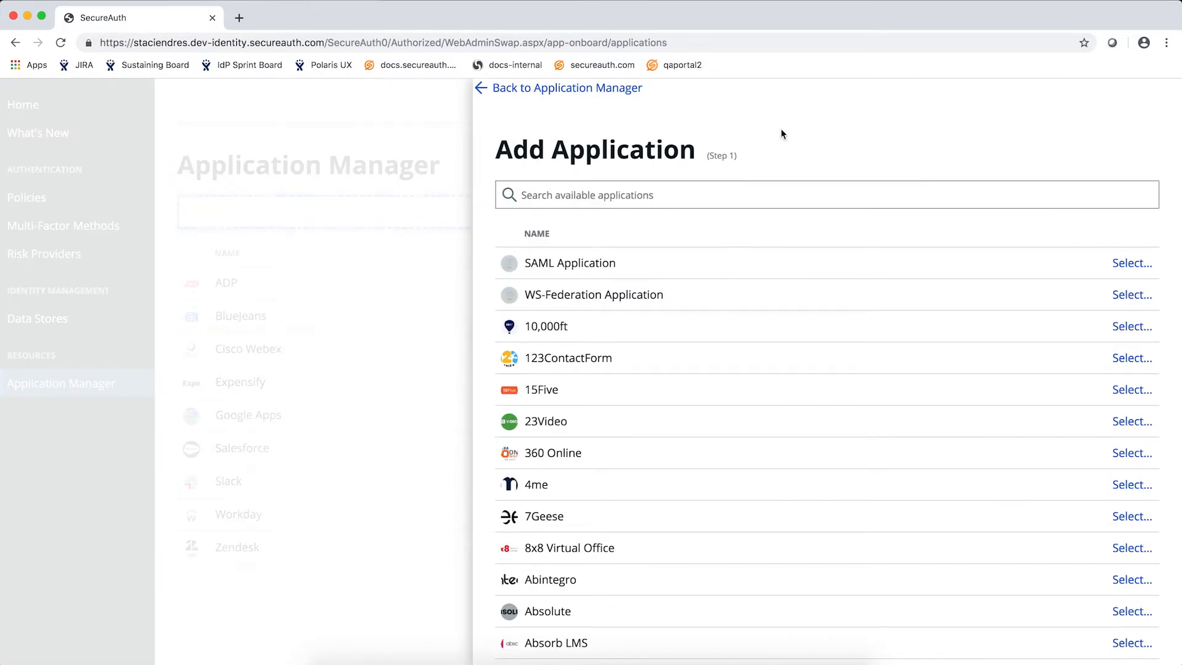